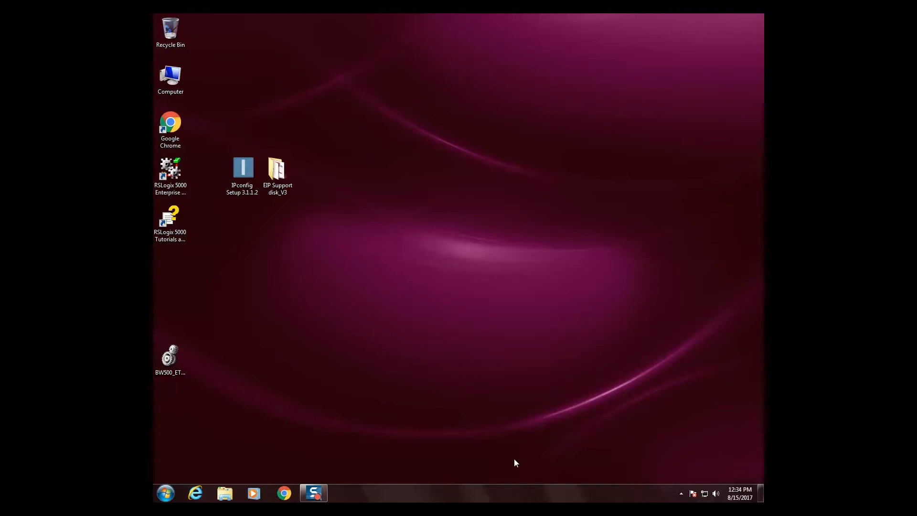
- Run the IPconfig Setup 3.1.1.2 installer, accept the licence and install IPconfig
{"action": "double_click", "coordinate": [243, 167]}
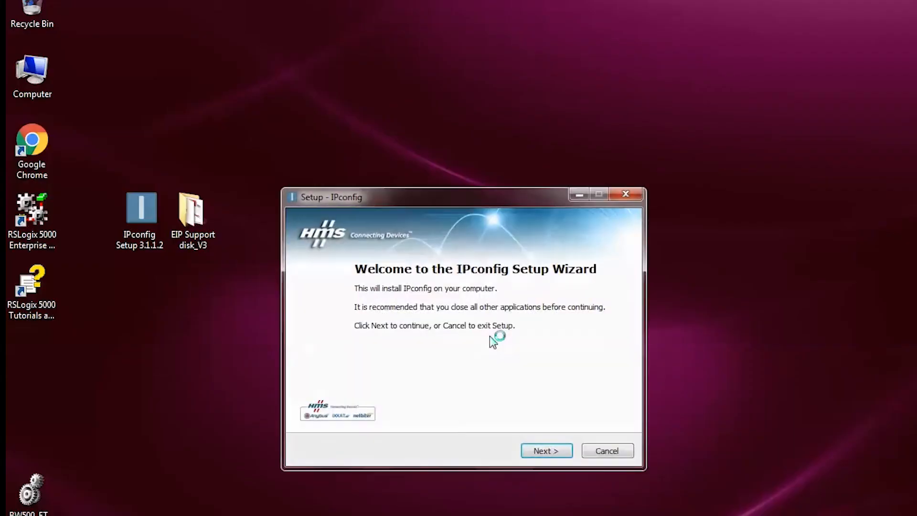
{"action": "left_click", "coordinate": [546, 450]}
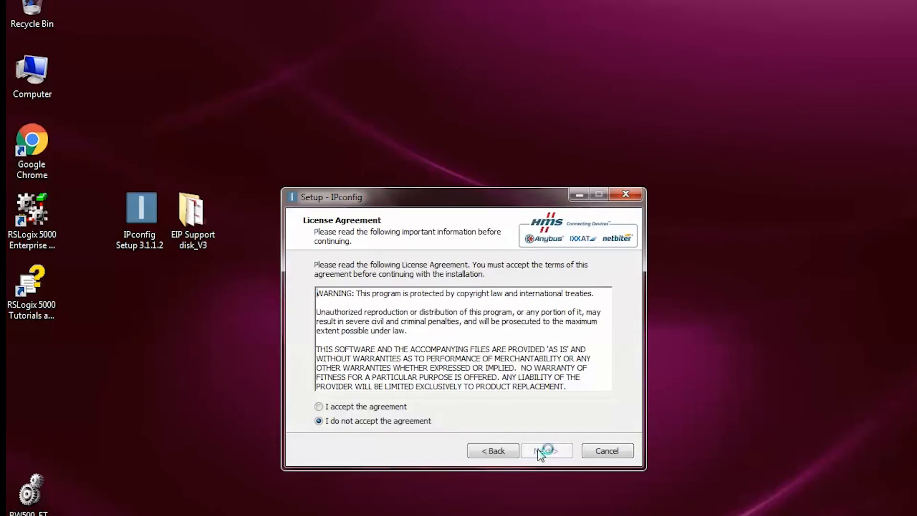
{"action": "left_click", "coordinate": [319, 407]}
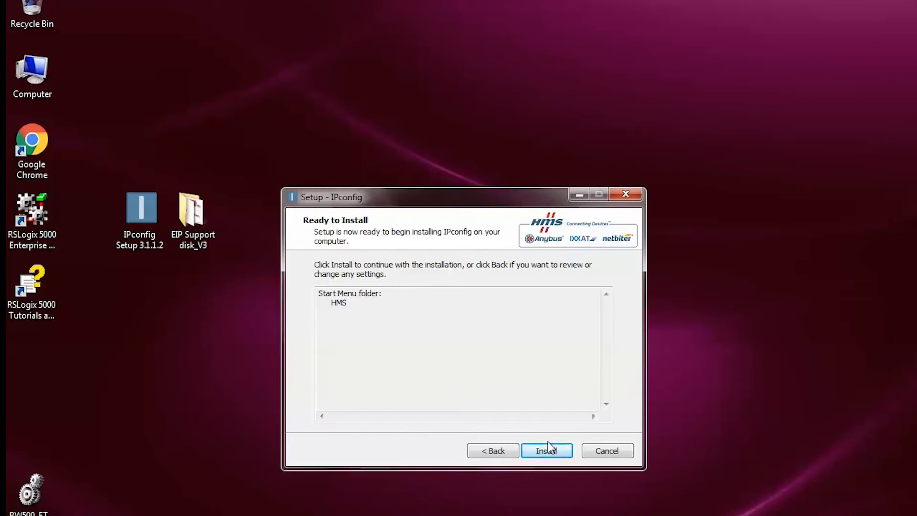
{"action": "left_click", "coordinate": [546, 451]}
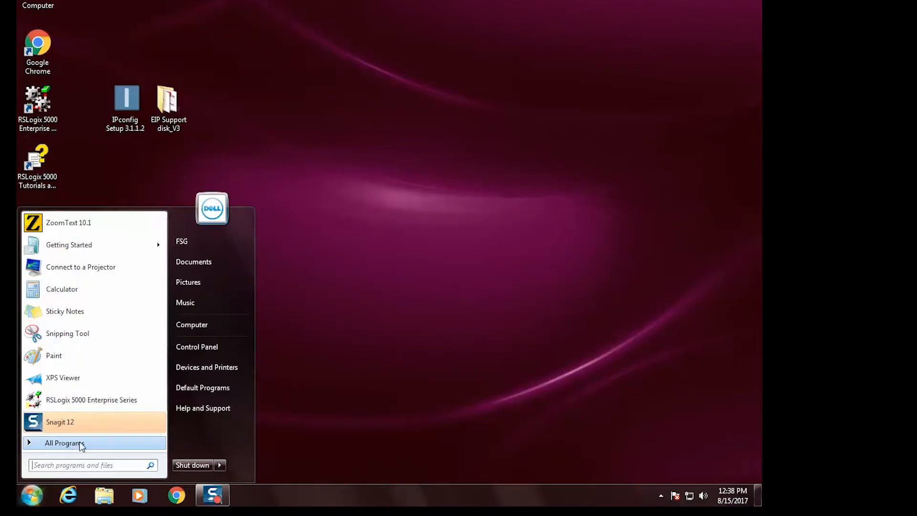
- Start IPconfig from All Programs and scan the network for ABS-EIP devices
{"action": "left_click", "coordinate": [64, 443]}
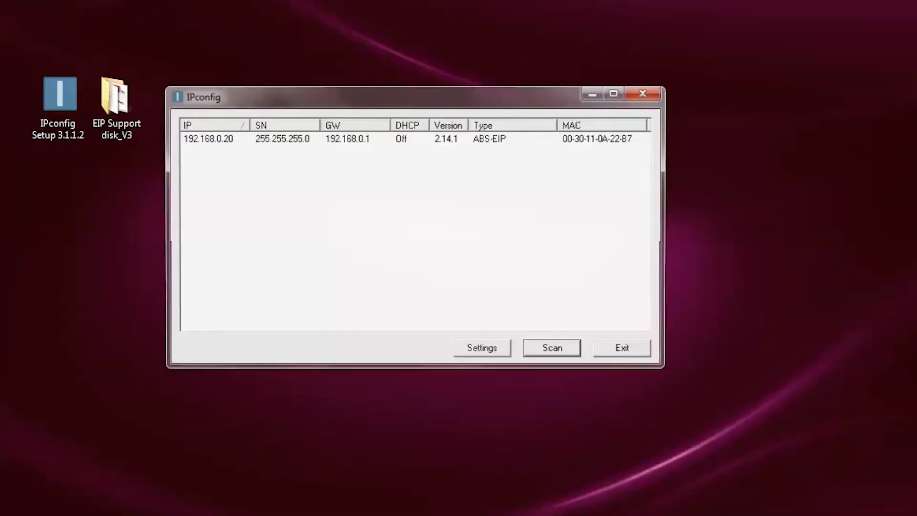
{"action": "left_click", "coordinate": [552, 348]}
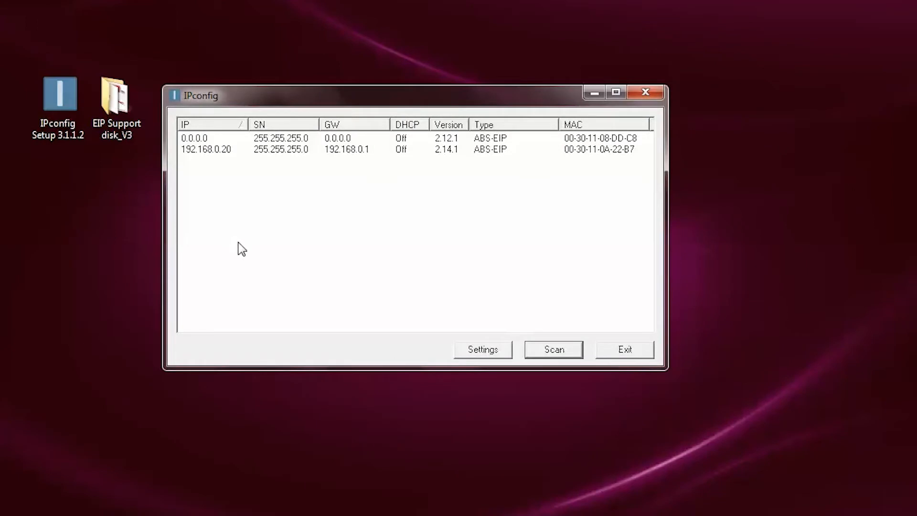
{"action": "mouse_move", "coordinate": [254, 273]}
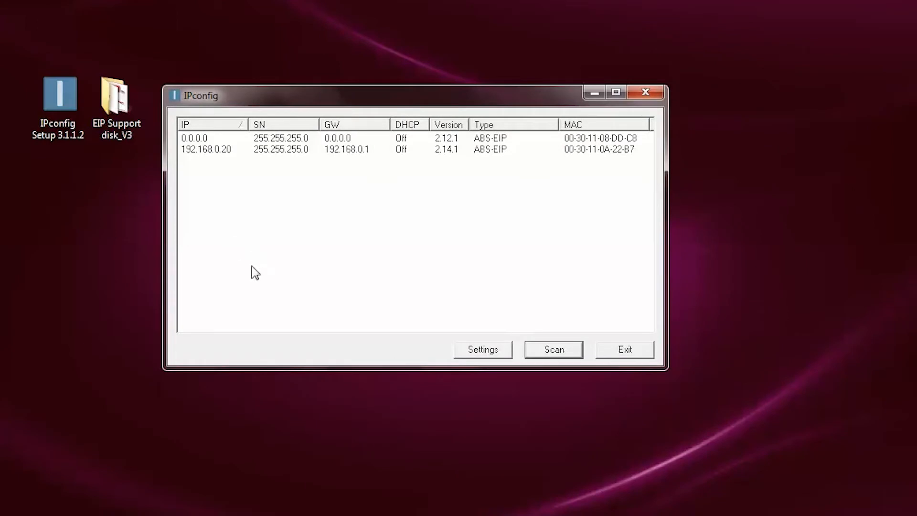
{"action": "mouse_move", "coordinate": [192, 151]}
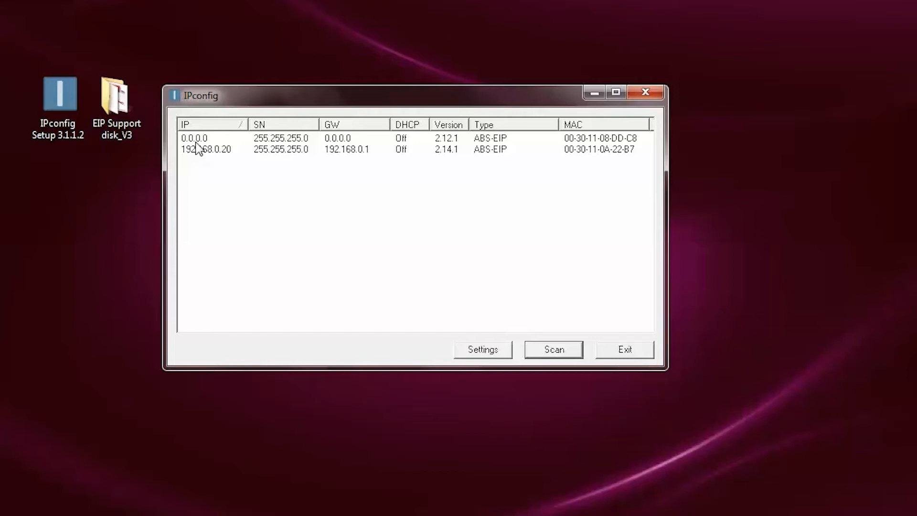
{"action": "mouse_move", "coordinate": [227, 154]}
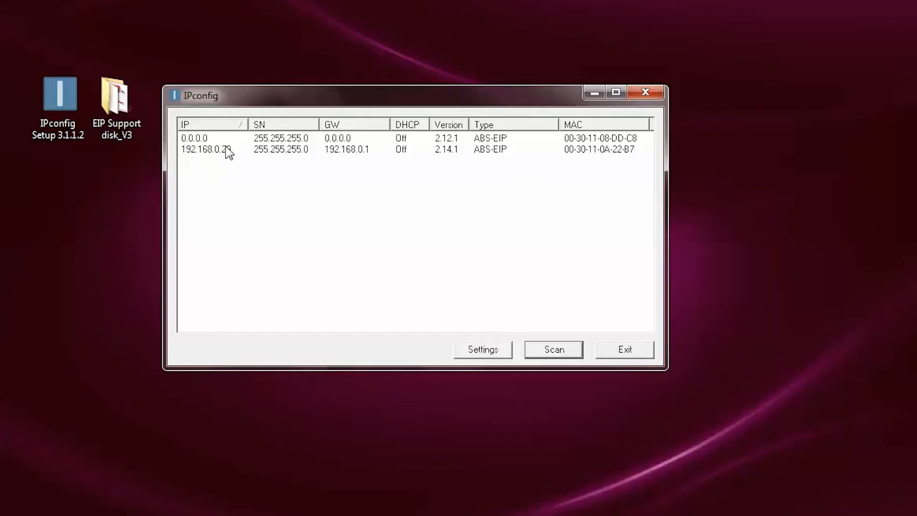
- Configure the 0.0.0.0 card with IP 192.168.0.50, mask 255.255.255.0, gateway 192.168.0.1 and set it
{"action": "double_click", "coordinate": [201, 138]}
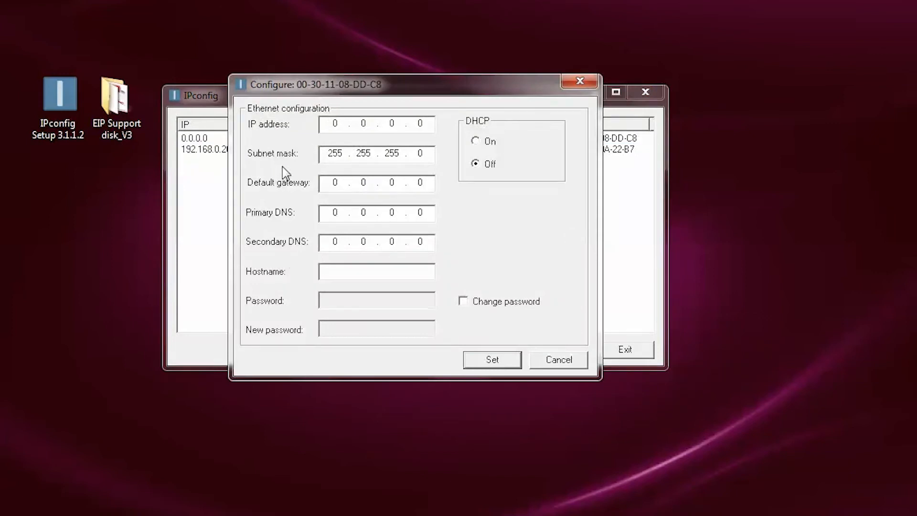
{"action": "left_click", "coordinate": [334, 123]}
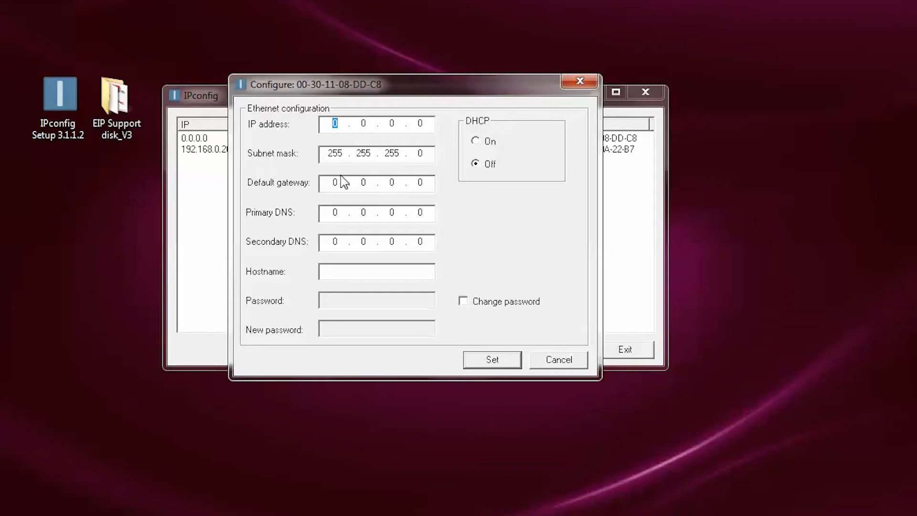
{"action": "type", "text": "192 . 168"}
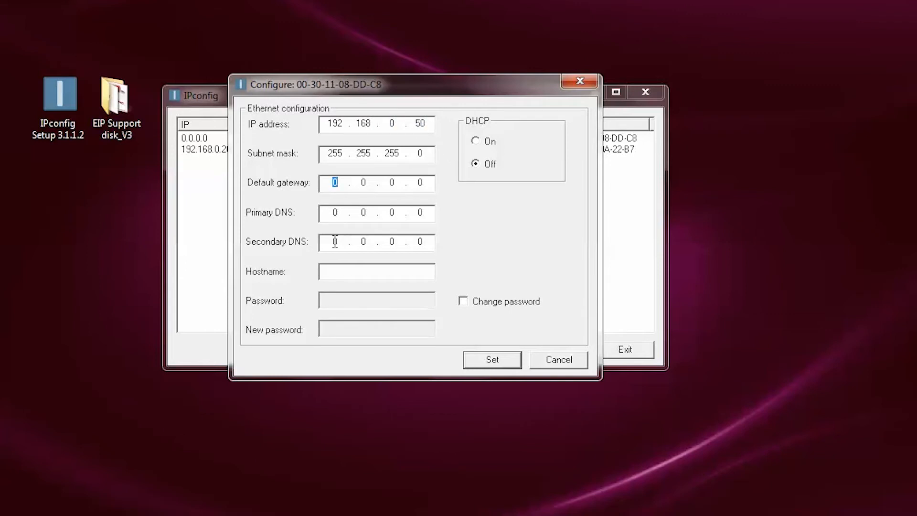
{"action": "type", "text": "192.168"}
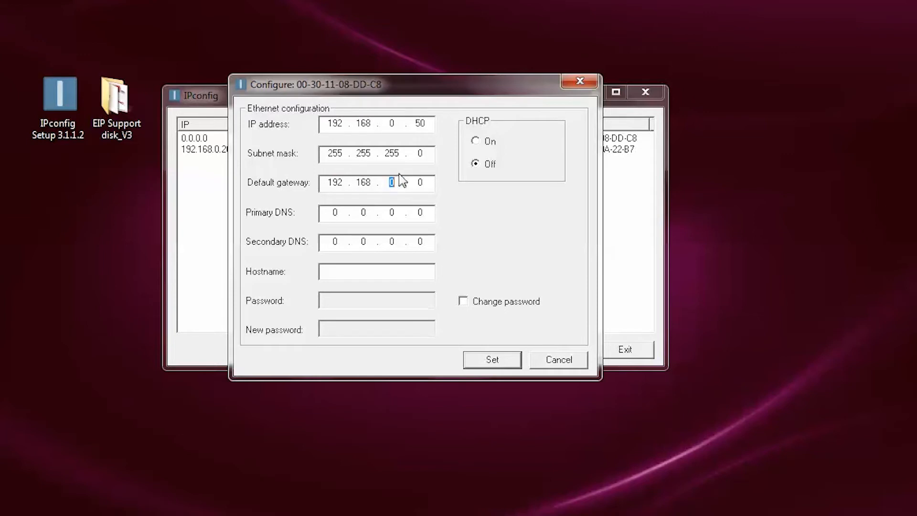
{"action": "type", "text": "1"}
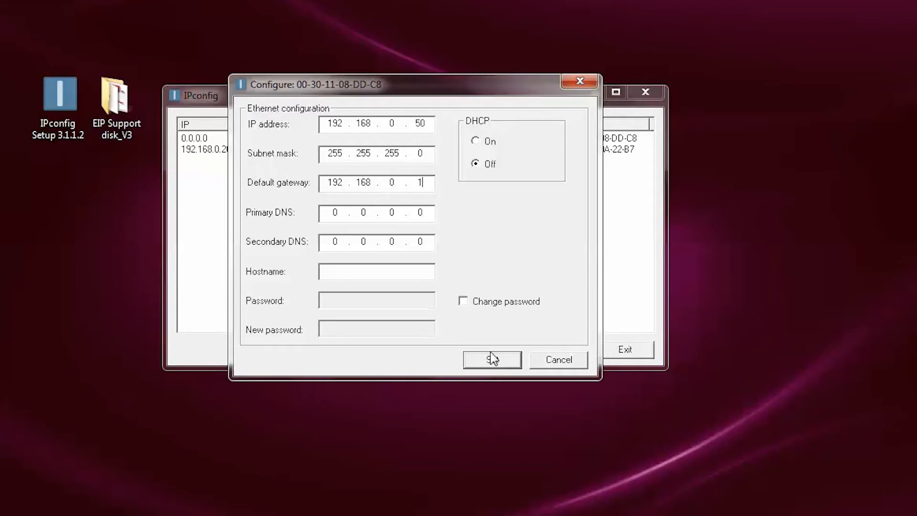
{"action": "left_click", "coordinate": [492, 359]}
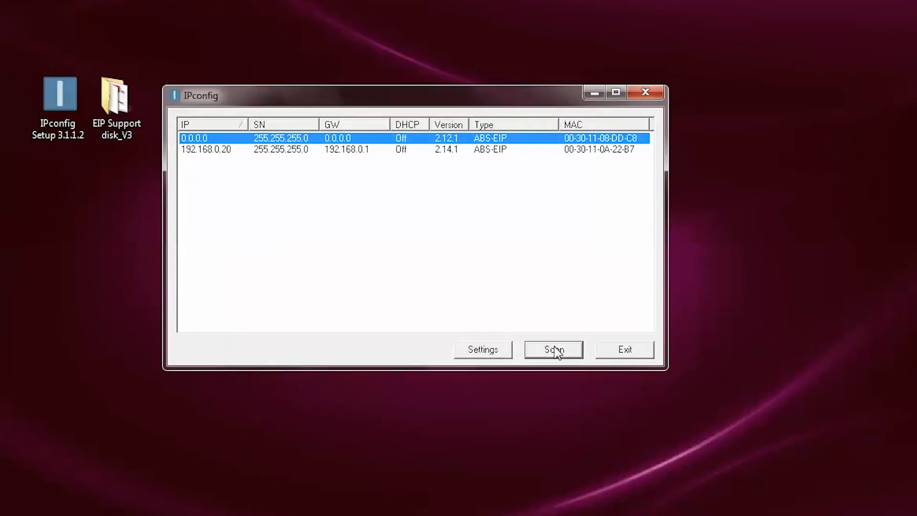
- Rescan so the new card appears at 192.168.0.50 with gateway 192.168.0.1
{"action": "left_click", "coordinate": [554, 349]}
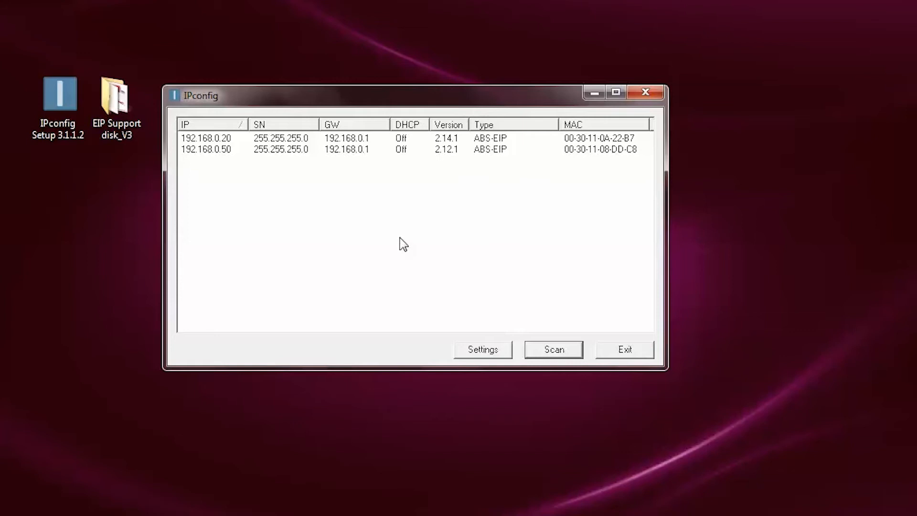
{"action": "mouse_move", "coordinate": [289, 164]}
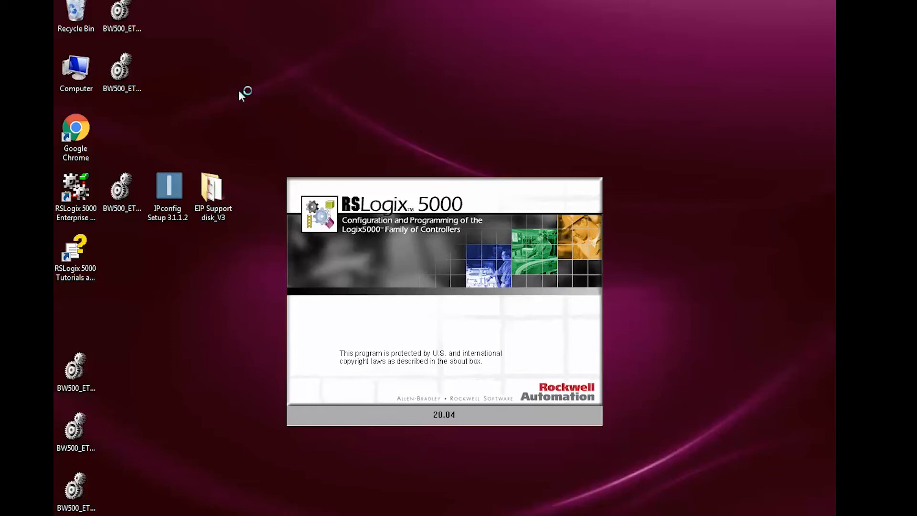
- Open BW500_EIP_V3.ACD from the EIP Support disk_V3 folder
{"action": "left_click", "coordinate": [63, 7]}
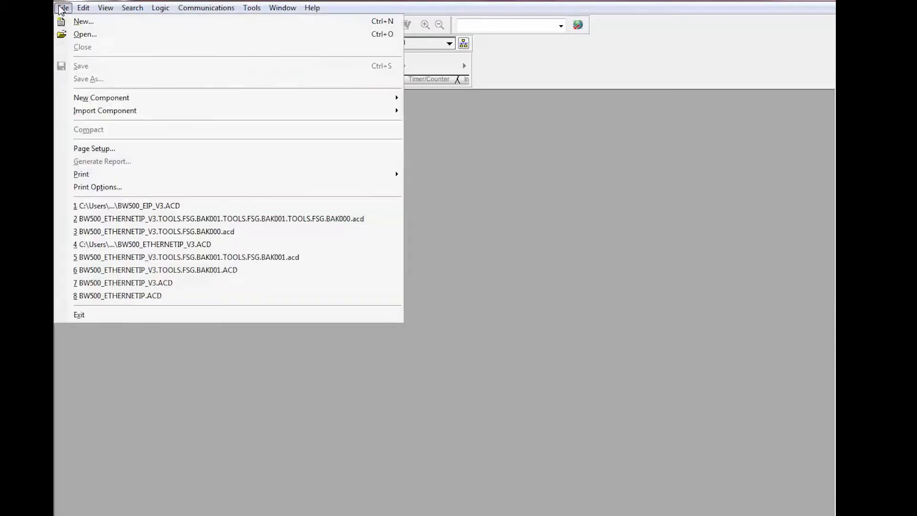
{"action": "left_click", "coordinate": [85, 35]}
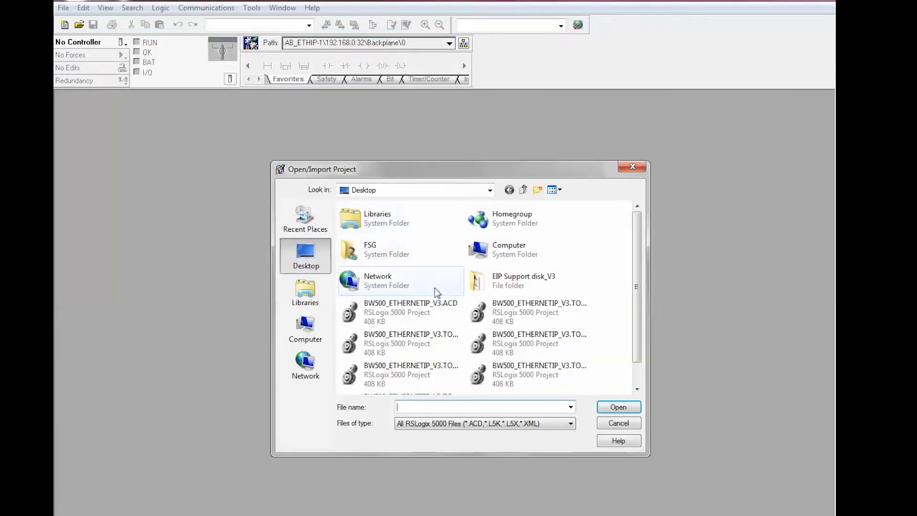
{"action": "double_click", "coordinate": [523, 280]}
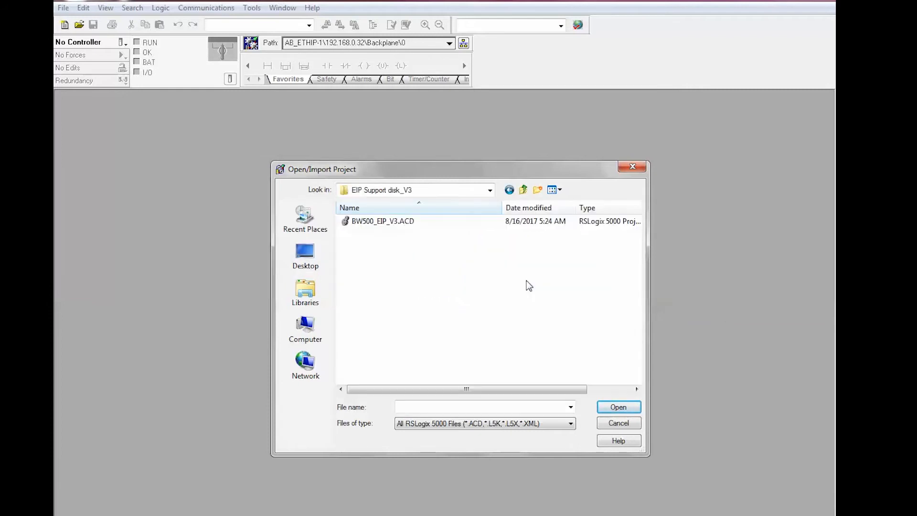
{"action": "left_click", "coordinate": [382, 222]}
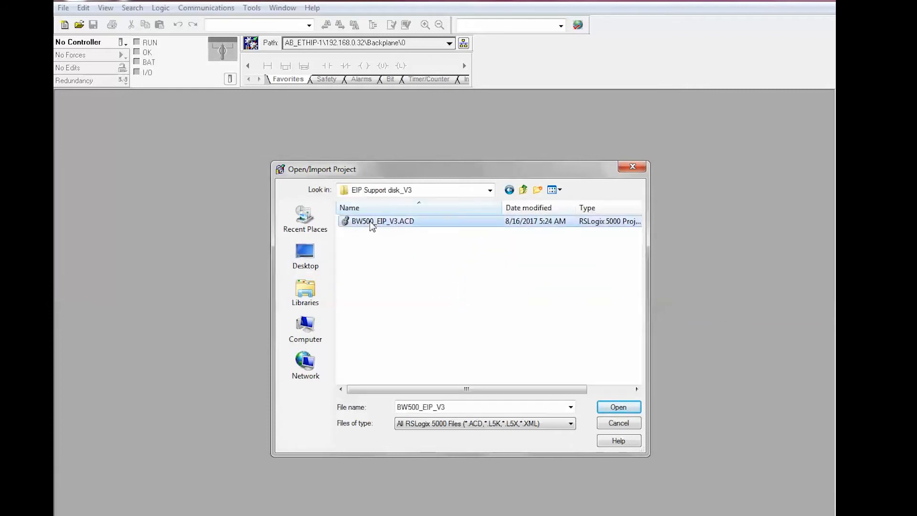
{"action": "left_click", "coordinate": [619, 407]}
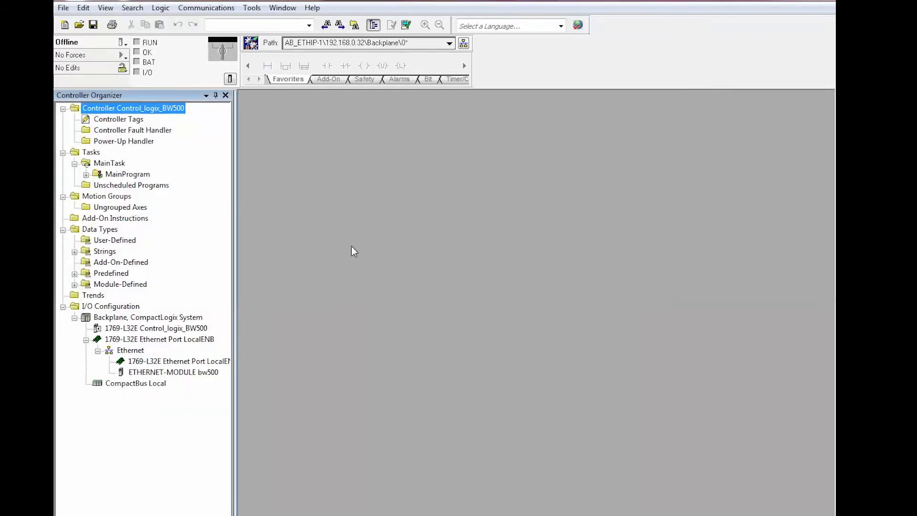
{"action": "mouse_move", "coordinate": [237, 320]}
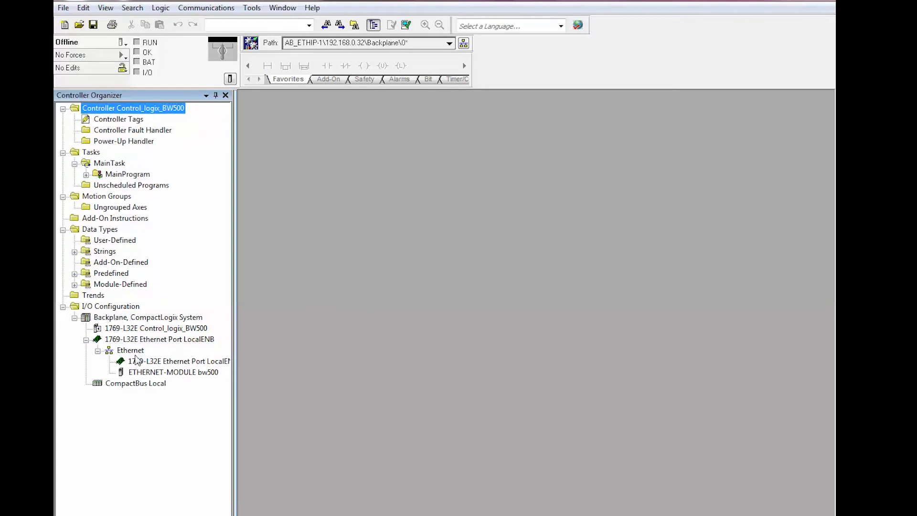
- Set the bw500 ETHERNET-MODULE's IP address to 192.168.0.50 and accept it
{"action": "left_click", "coordinate": [173, 371]}
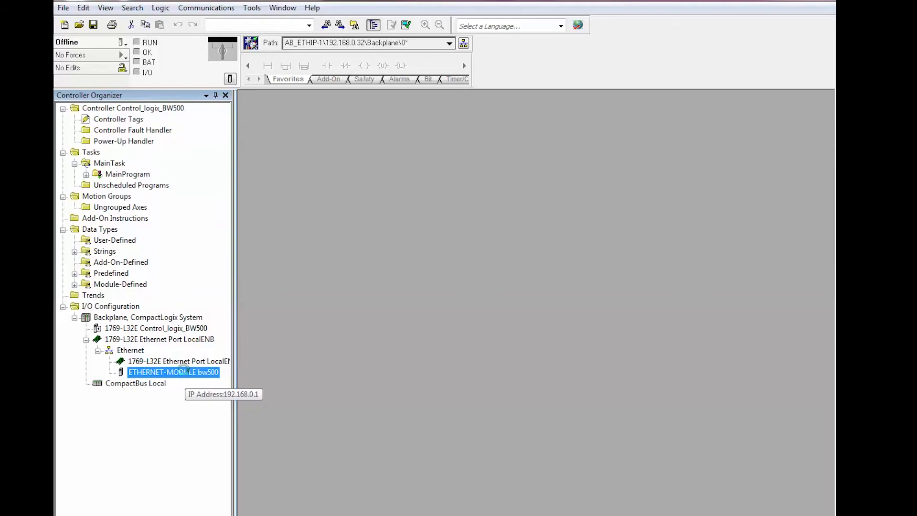
{"action": "double_click", "coordinate": [172, 371]}
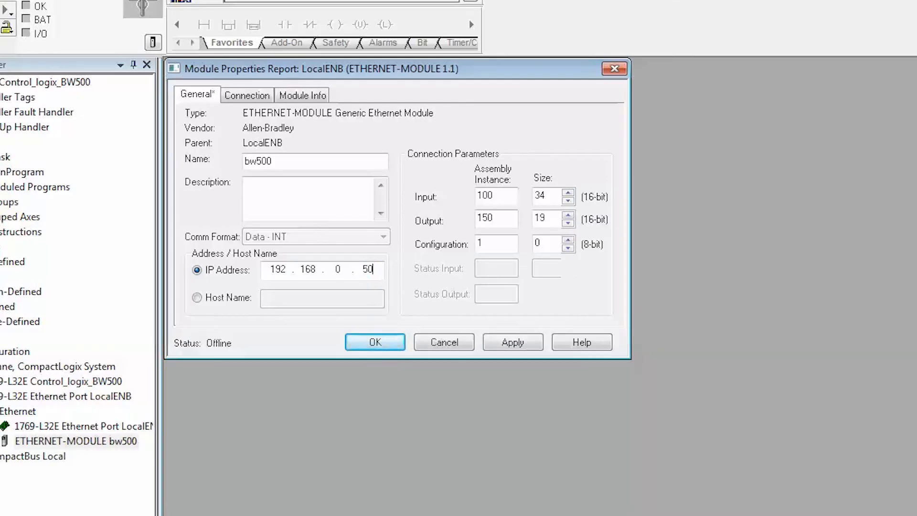
{"action": "mouse_move", "coordinate": [501, 293]}
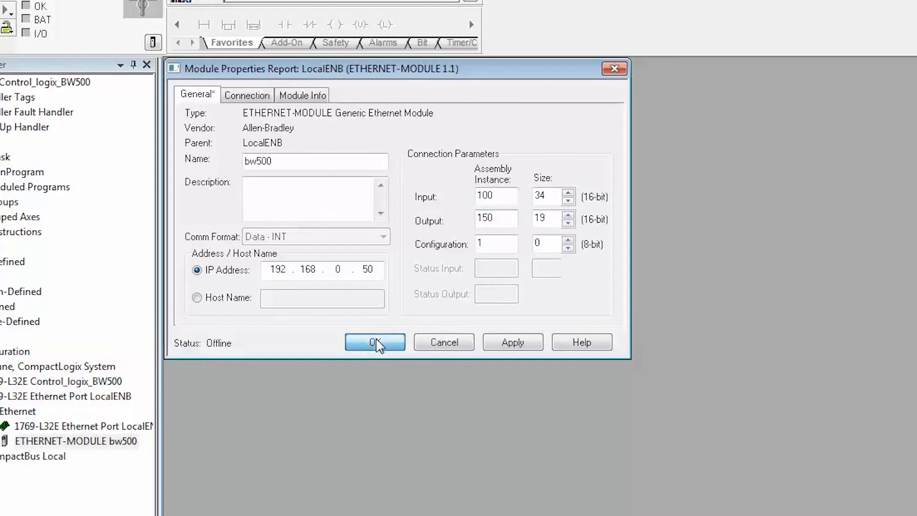
{"action": "left_click", "coordinate": [375, 342]}
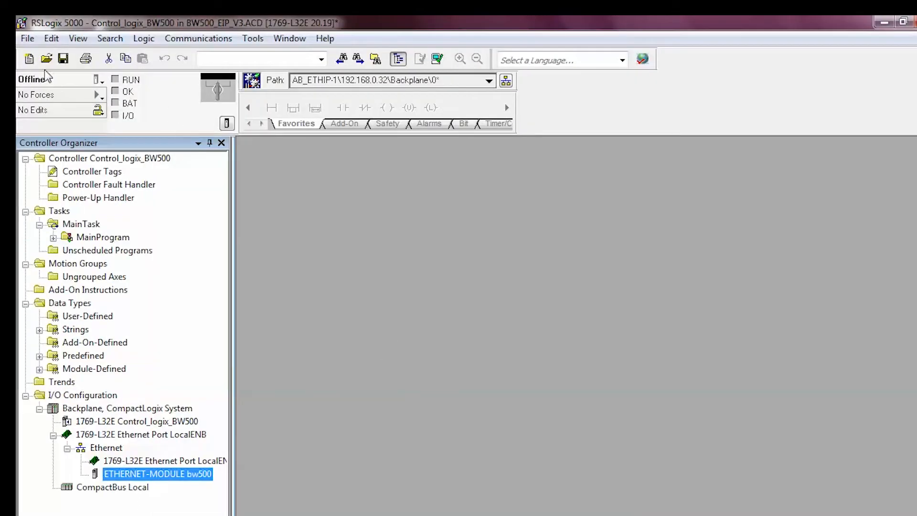
- Download the project to the controller and show MainProgram's Program Tags with live values
{"action": "left_click", "coordinate": [98, 80]}
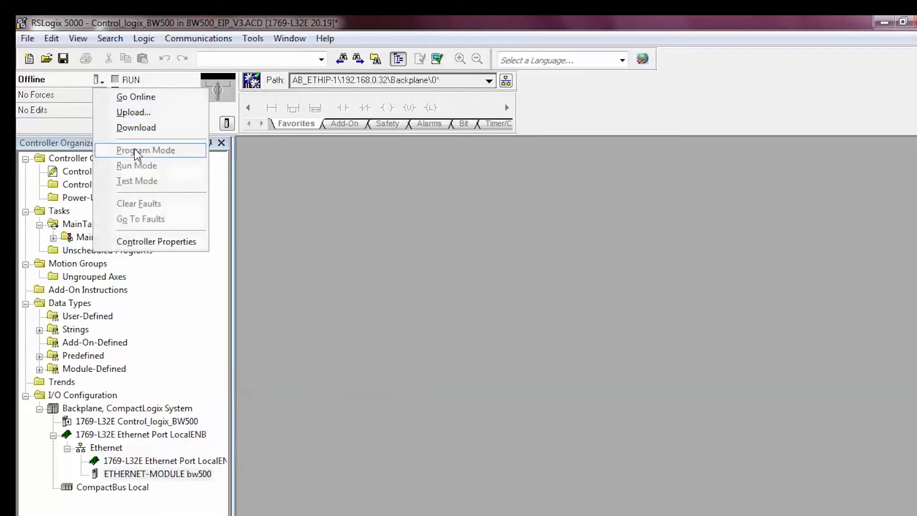
{"action": "left_click", "coordinate": [136, 128]}
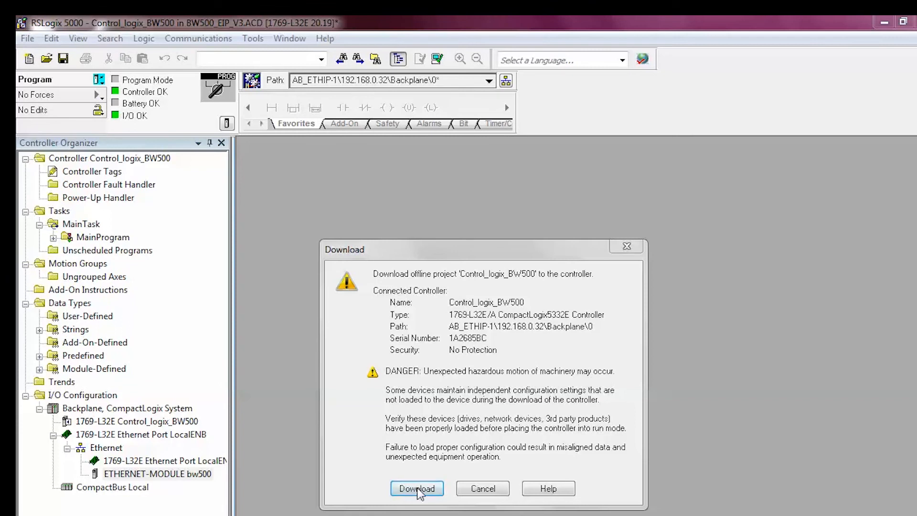
{"action": "left_click", "coordinate": [416, 488]}
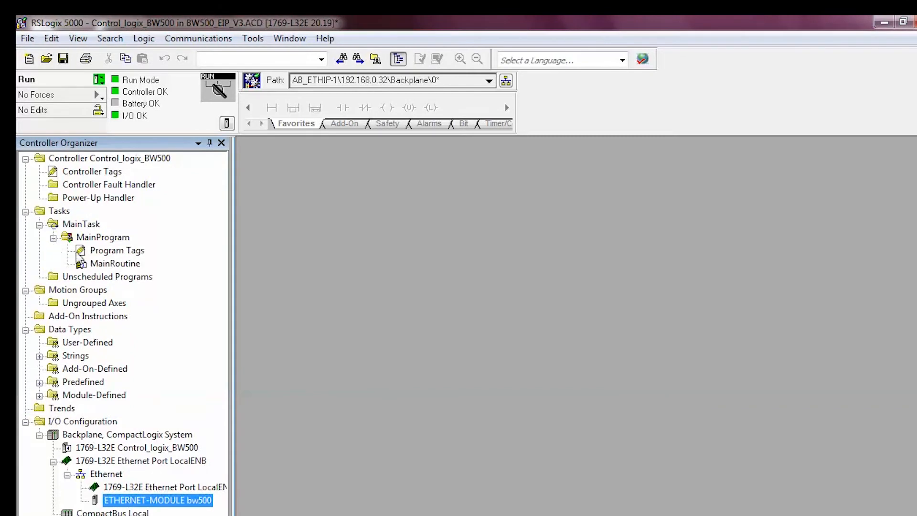
{"action": "double_click", "coordinate": [117, 250]}
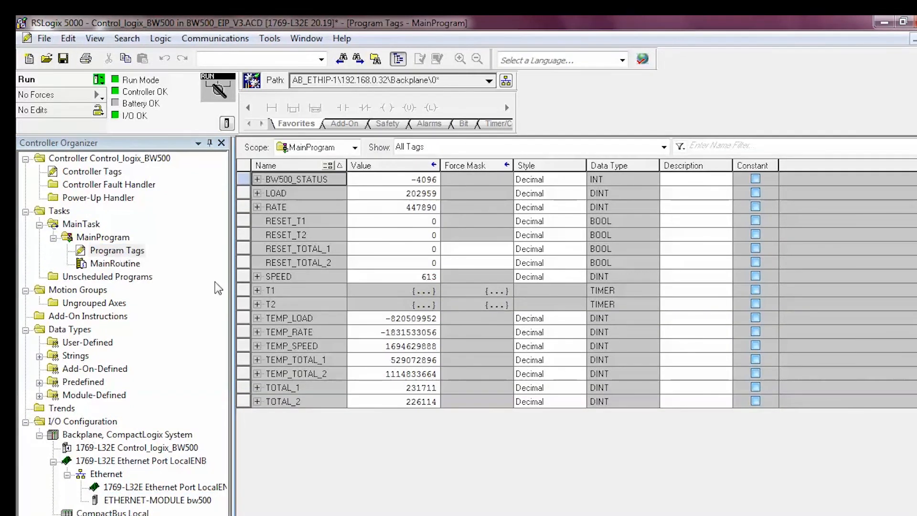
{"action": "mouse_move", "coordinate": [377, 239]}
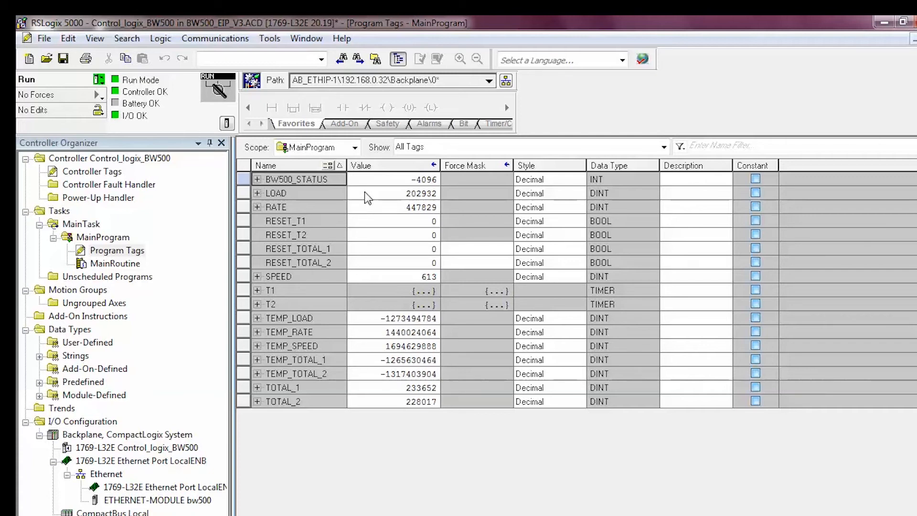
{"action": "mouse_move", "coordinate": [367, 216]}
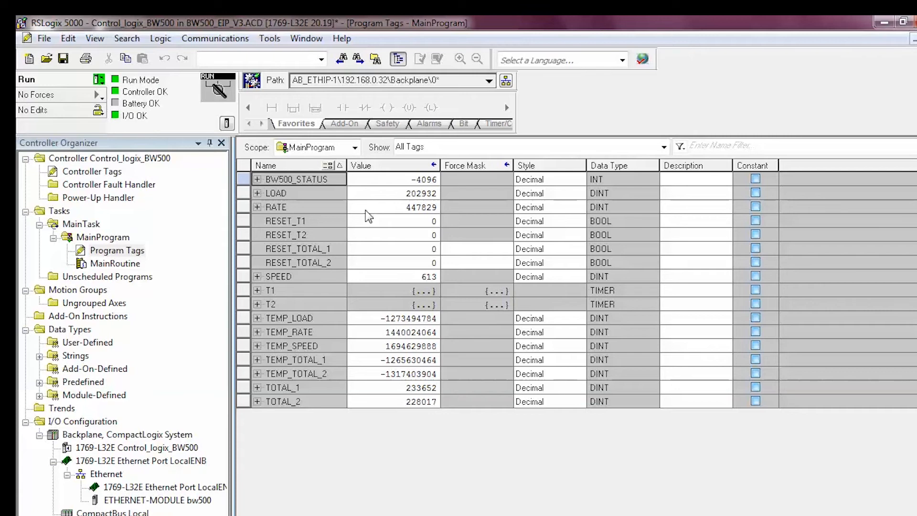